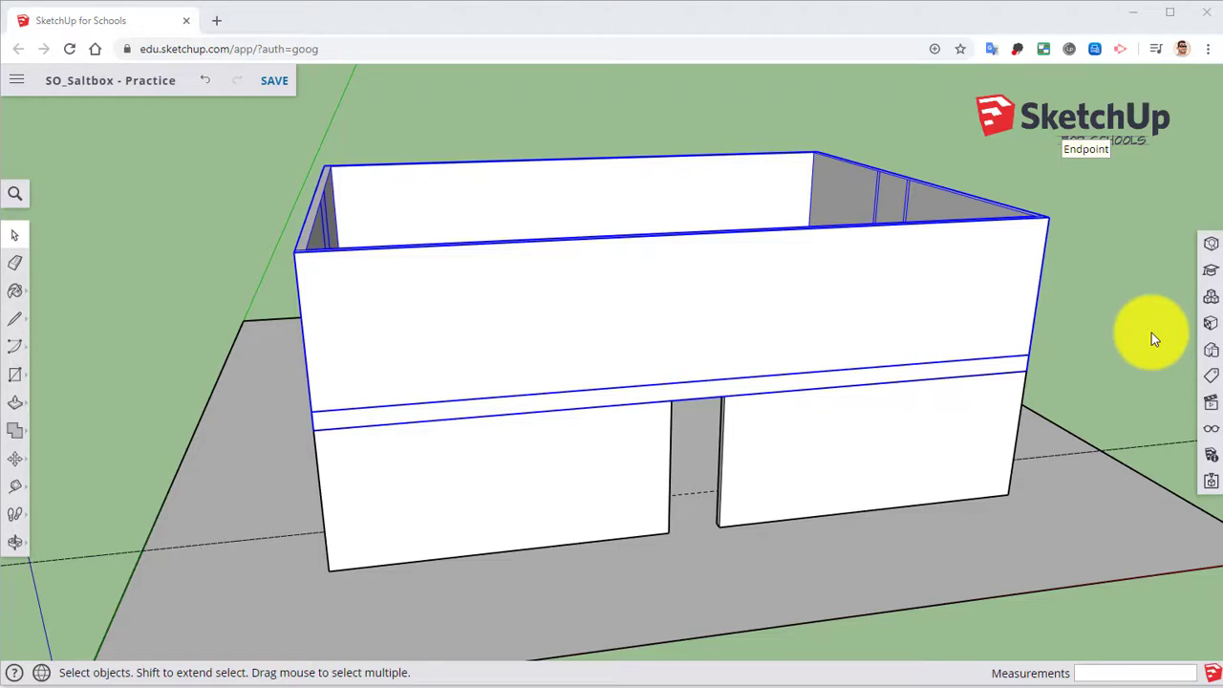
mouse_move(723, 394)
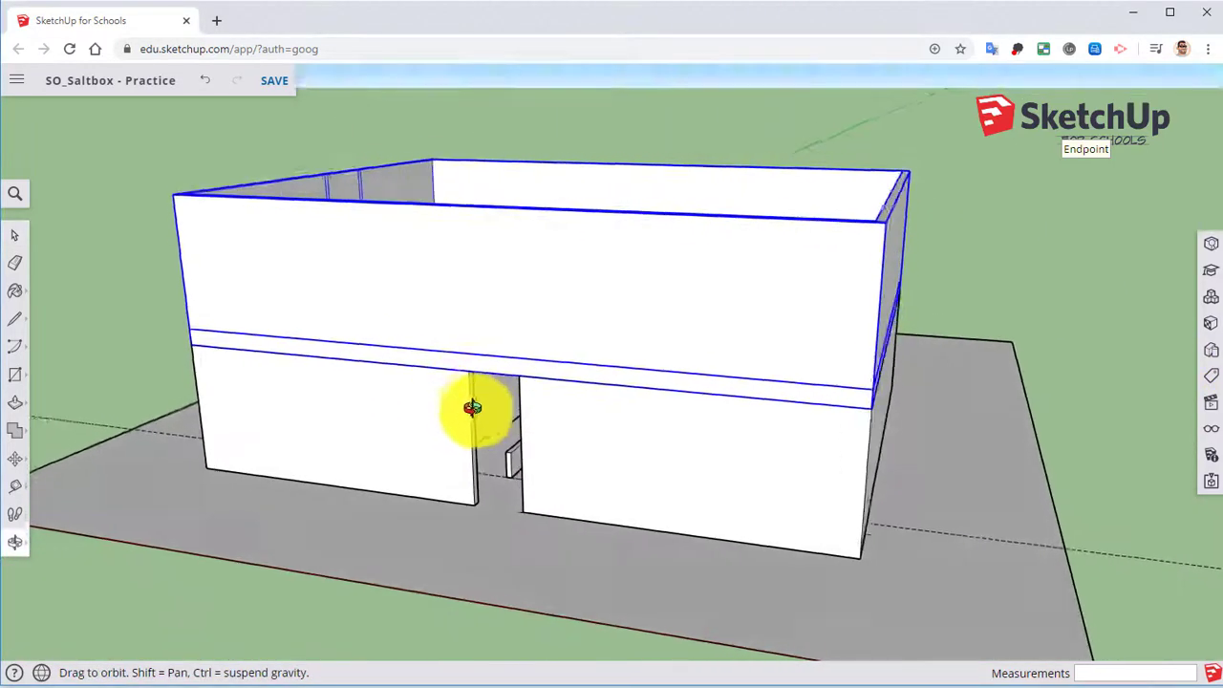
Bring up Make Component for the selected roof geometry via the right-click menu
drag(474, 409, 543, 365)
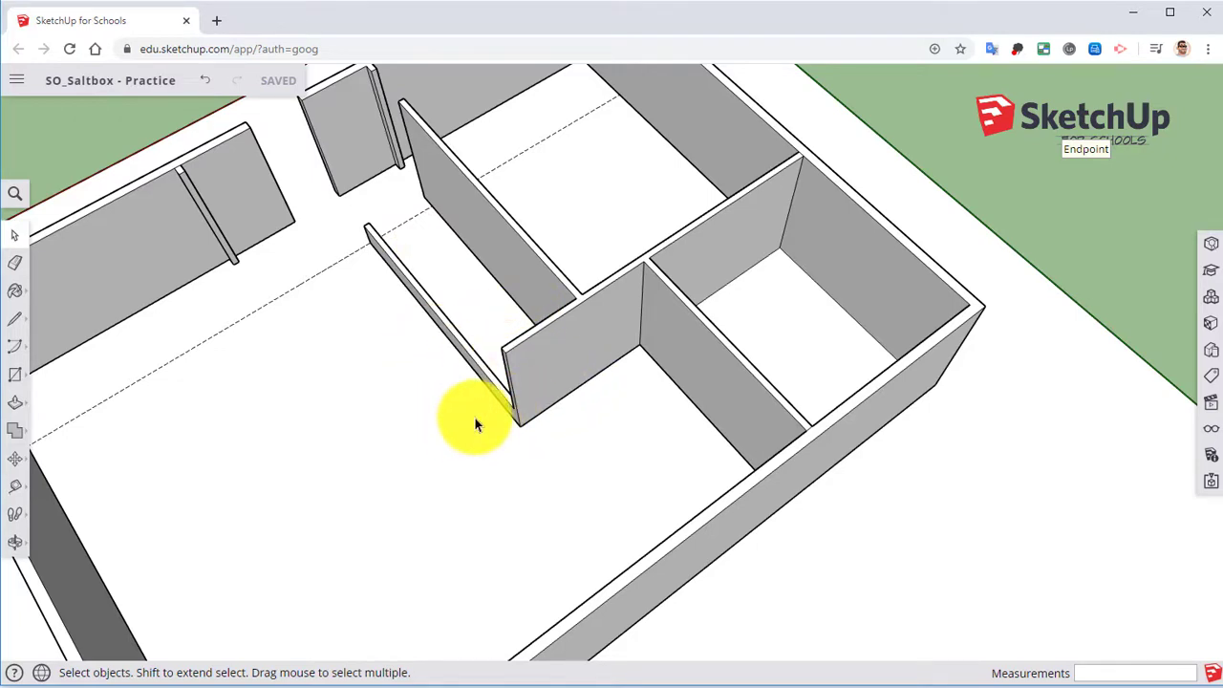
mouse_move(589, 489)
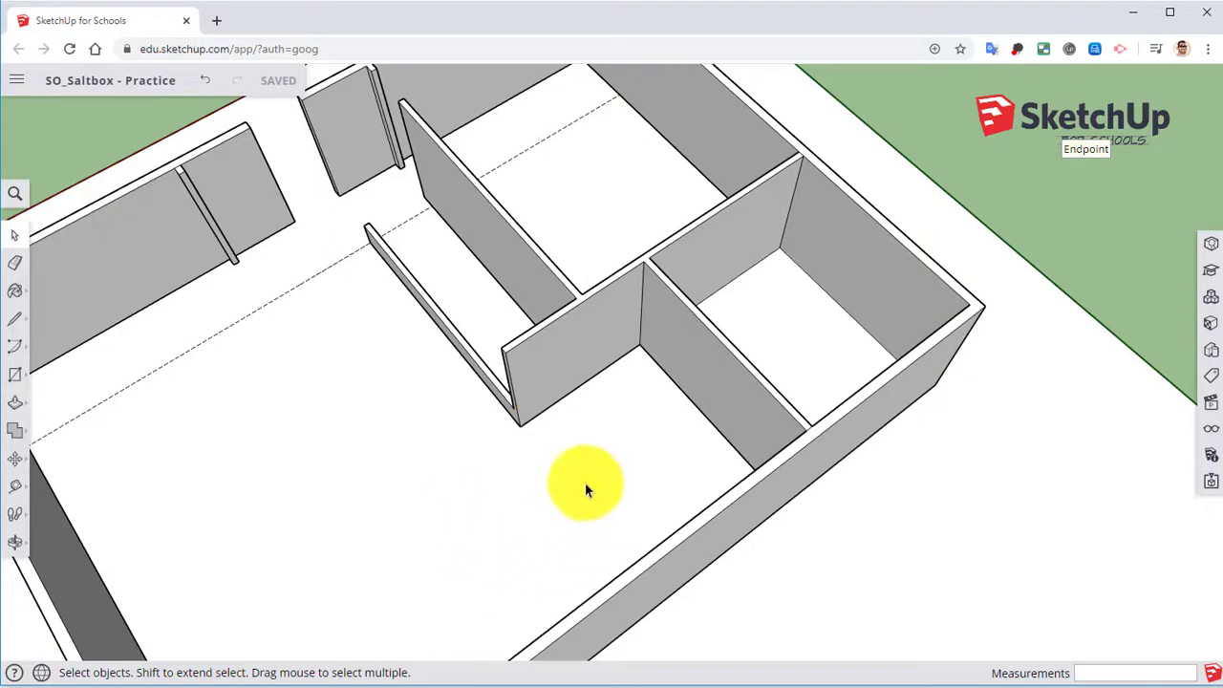
mouse_move(593, 296)
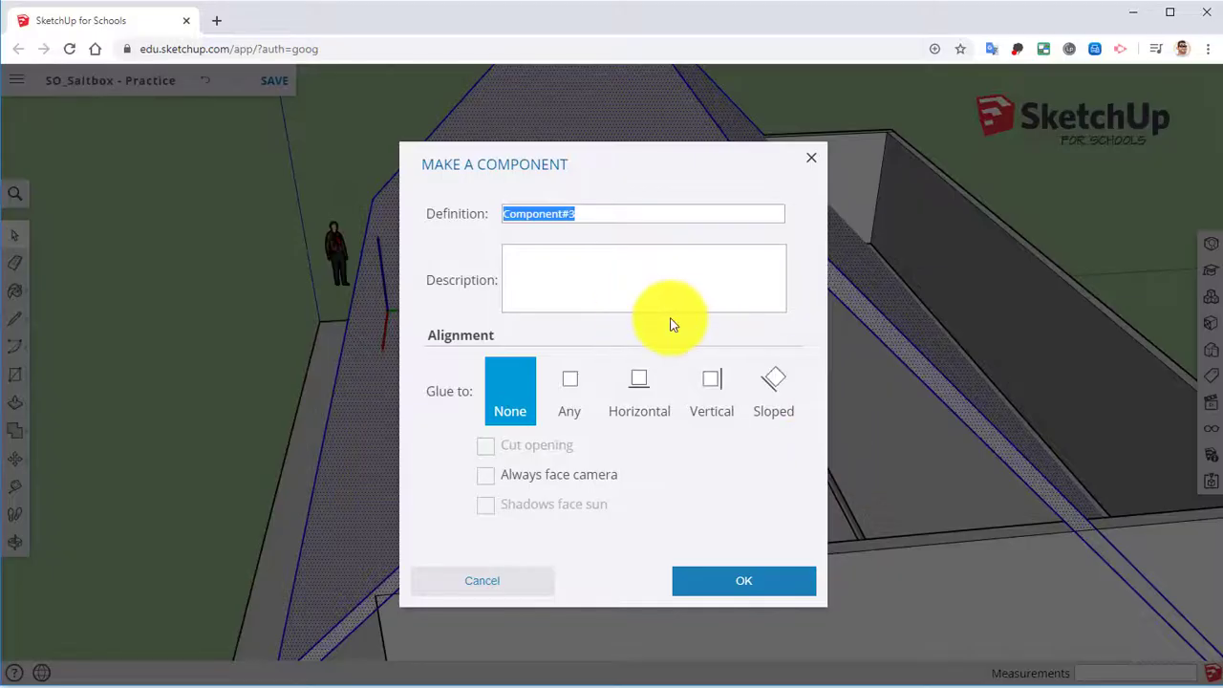
click(743, 581)
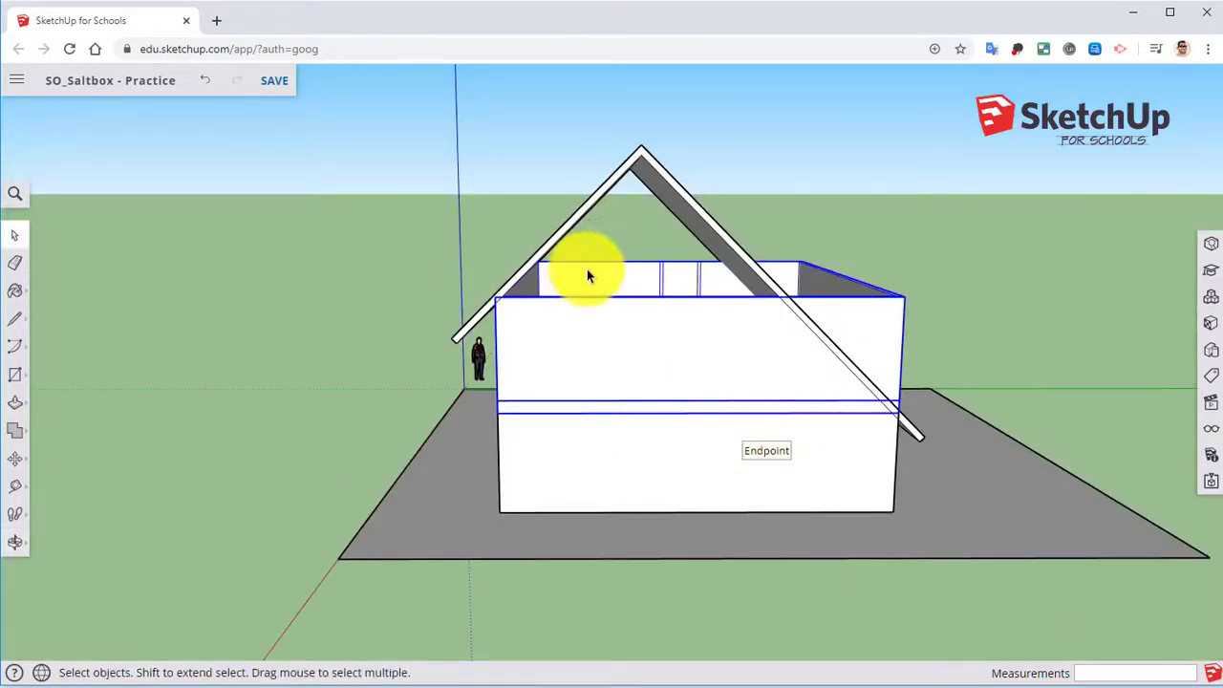